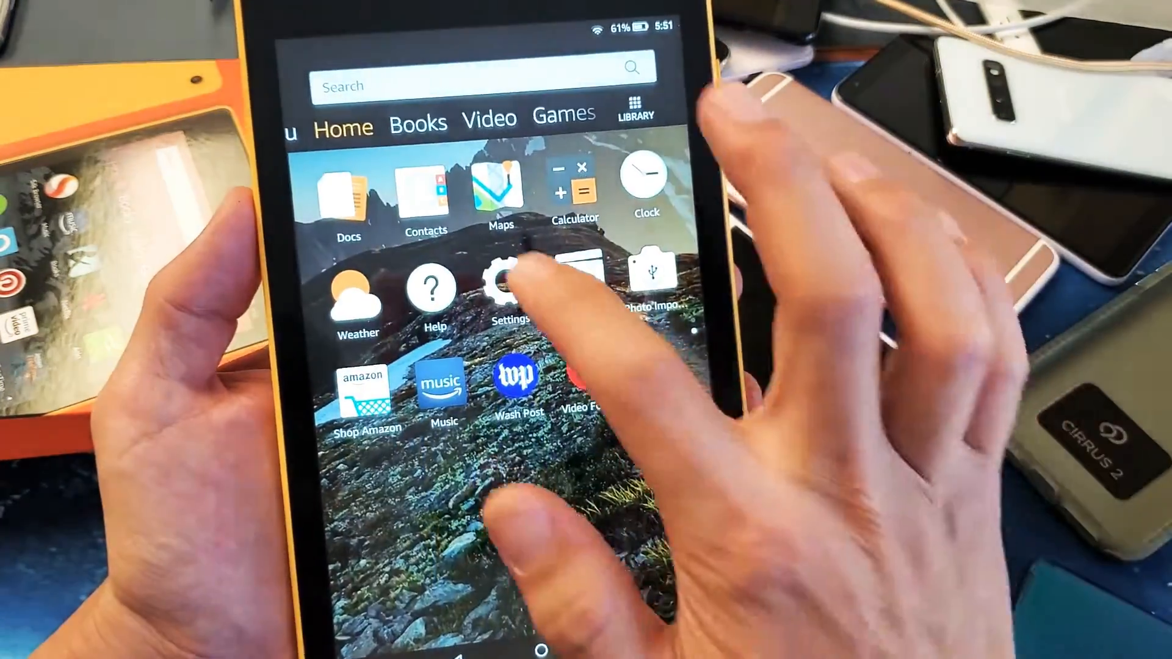
Enter Settings from the home screen, glance at Display, and return to the main list.
left_click(508, 285)
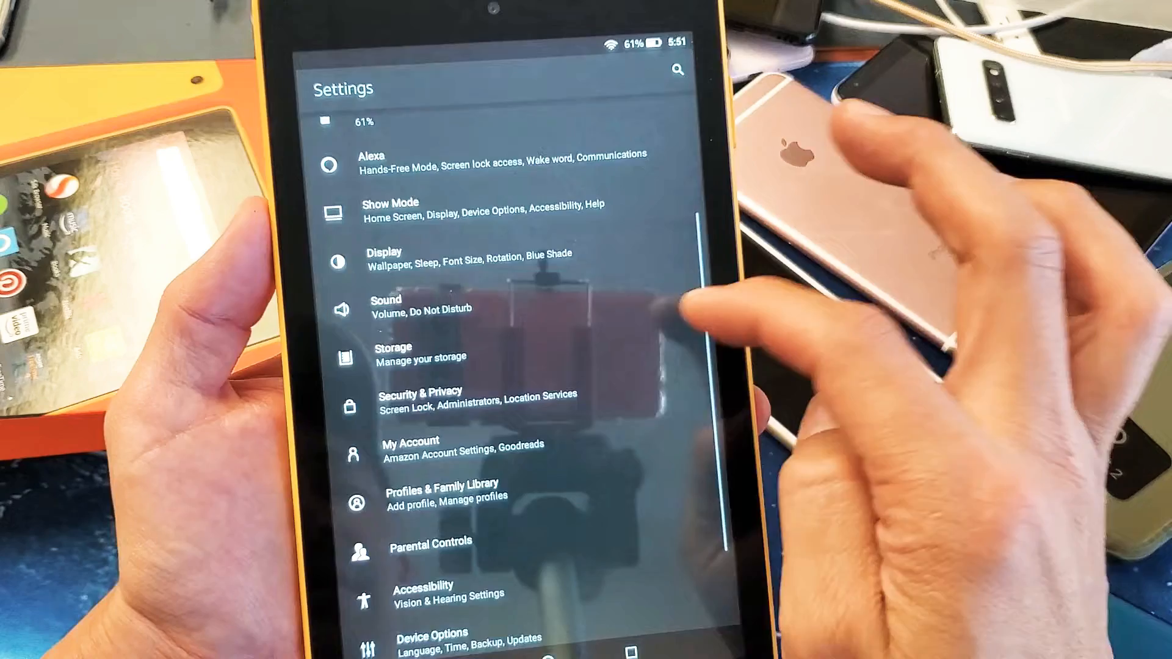
left_click(384, 252)
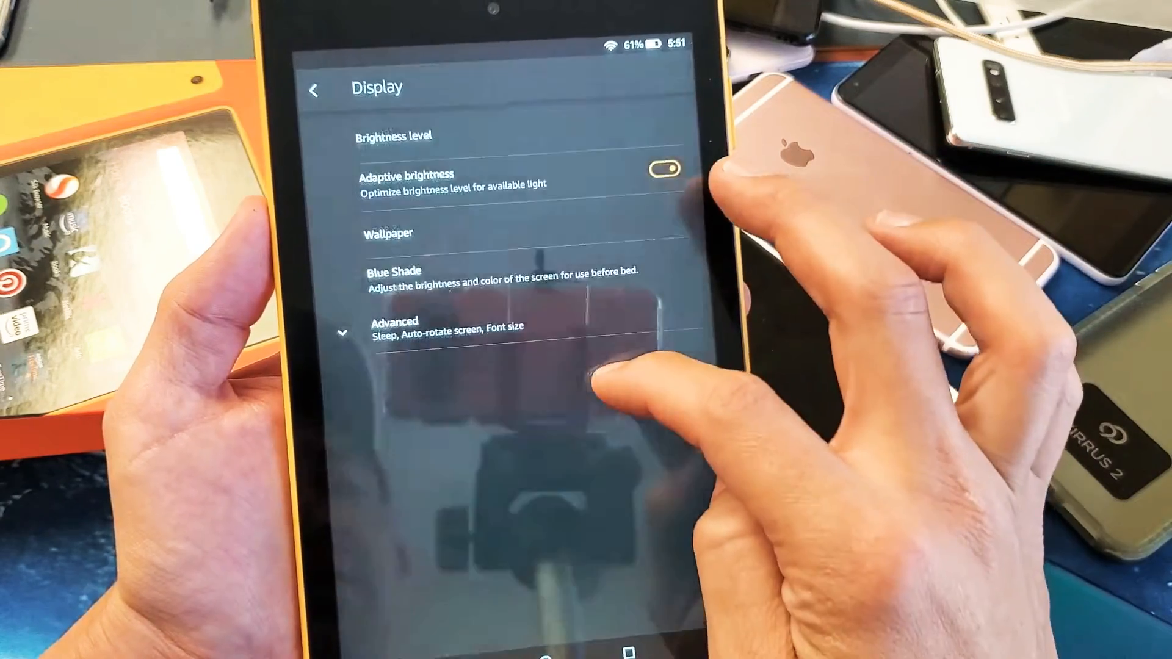
left_click(314, 88)
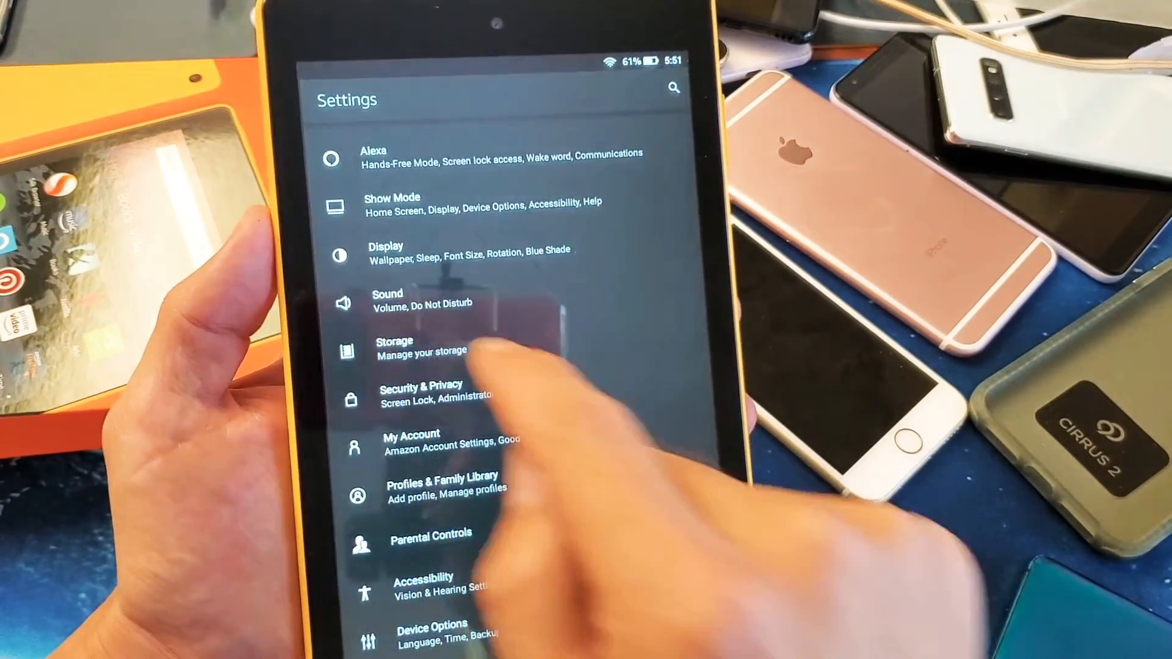
Show the Storage page with internal storage and the detected 235 GB SD card.
left_click(396, 348)
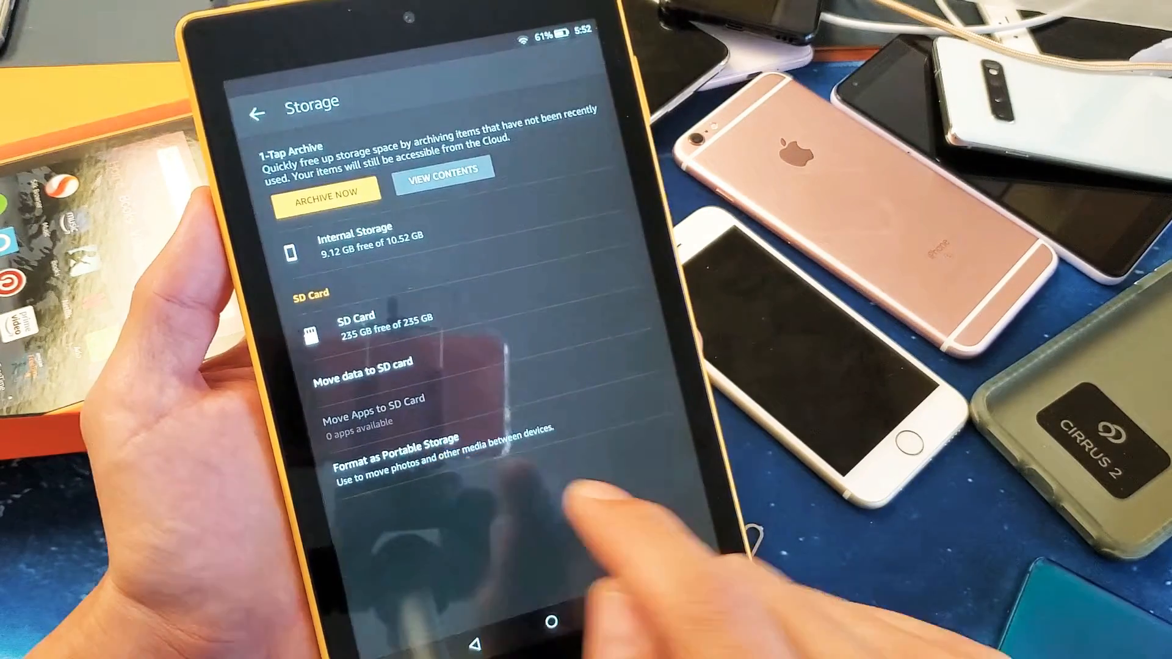
Format the SD card as portable storage, confirming Format & Erase to wipe its data.
left_click(398, 447)
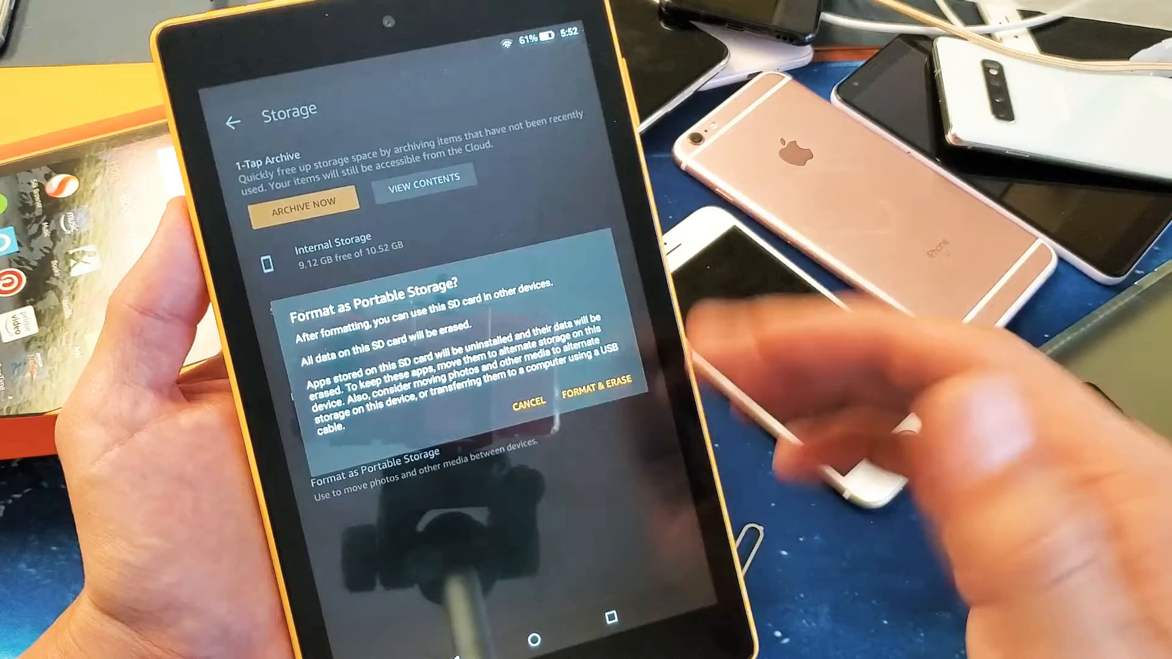
left_click(597, 396)
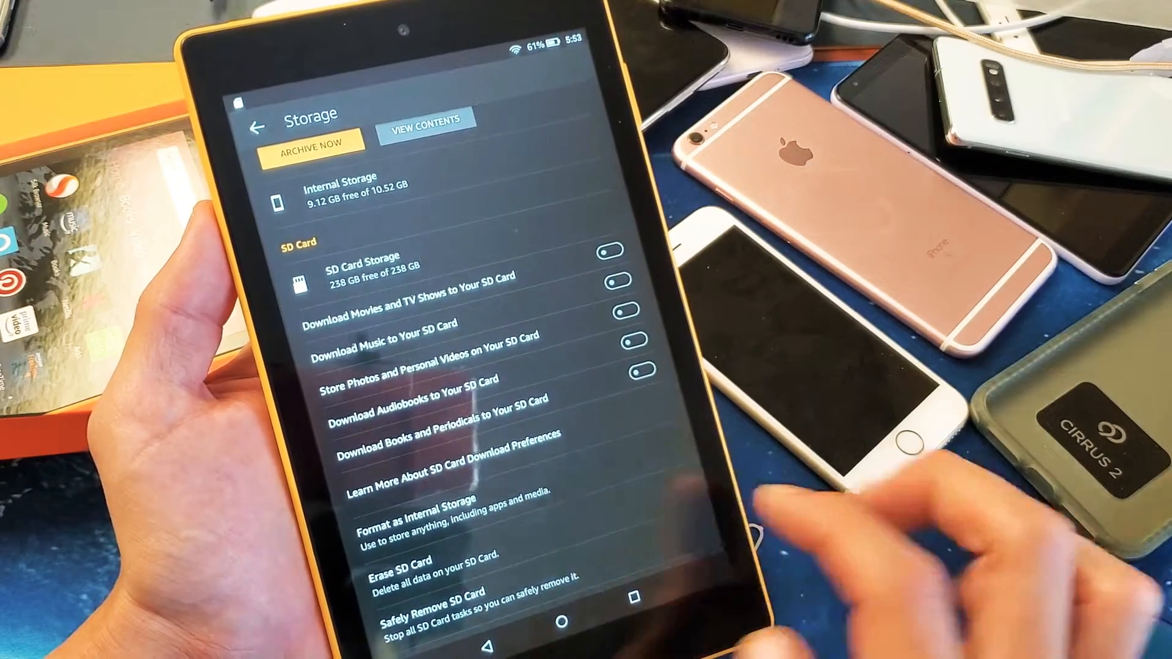
Format the Samsung SD card as internal storage and move photos and files onto it now.
left_click(418, 513)
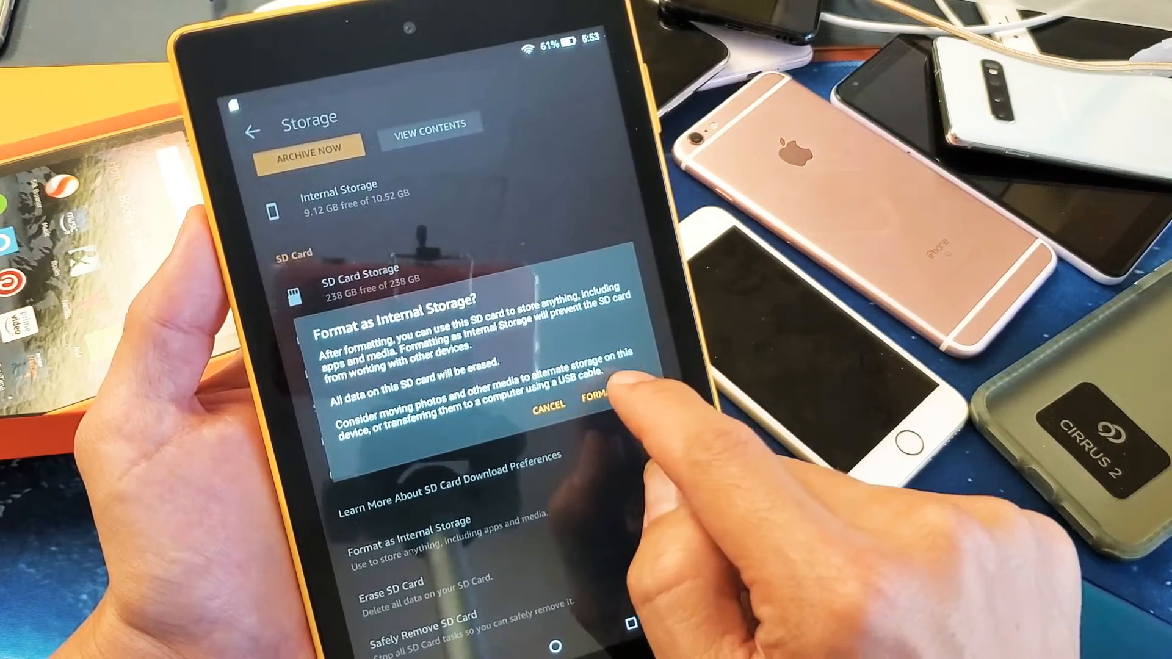
left_click(594, 413)
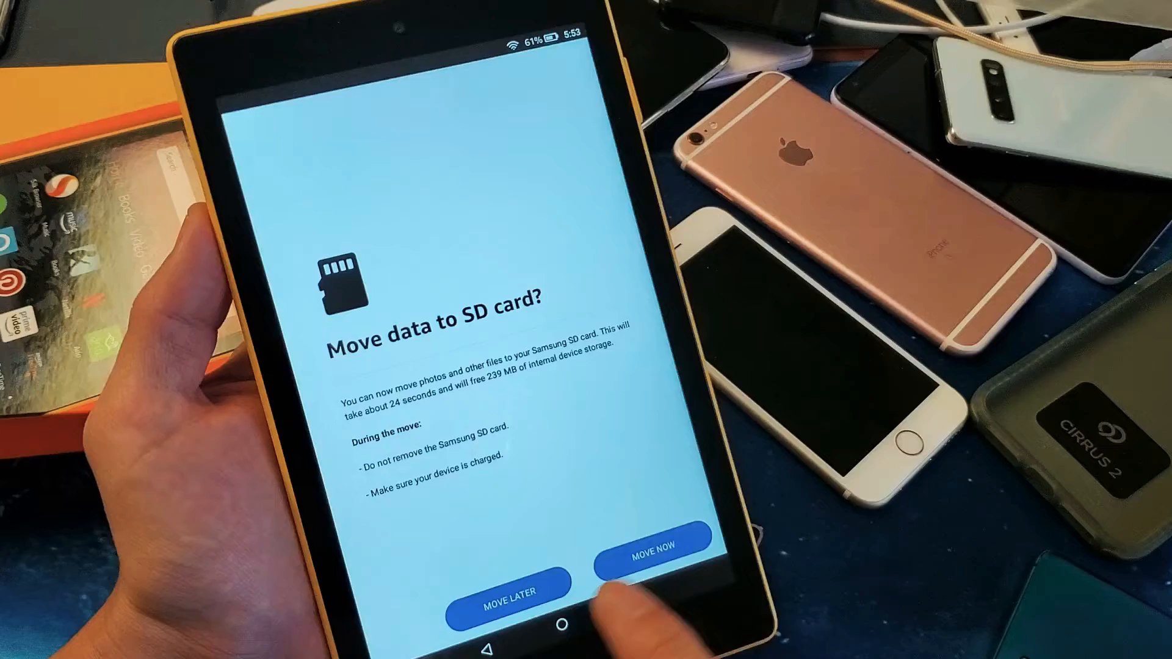
left_click(651, 542)
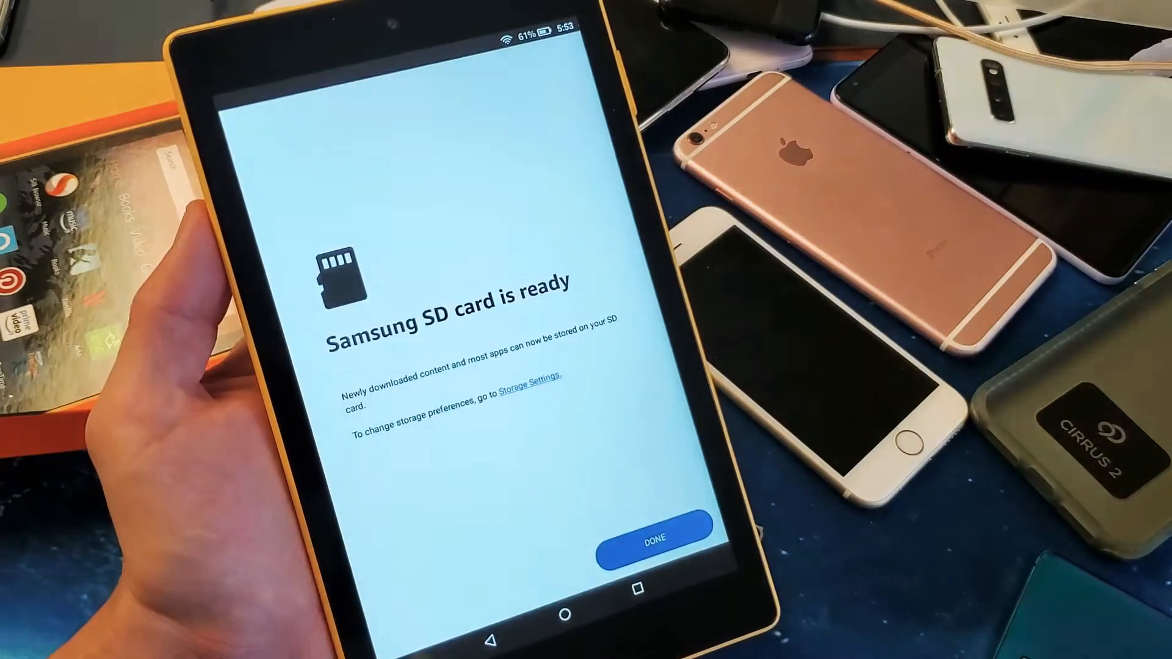